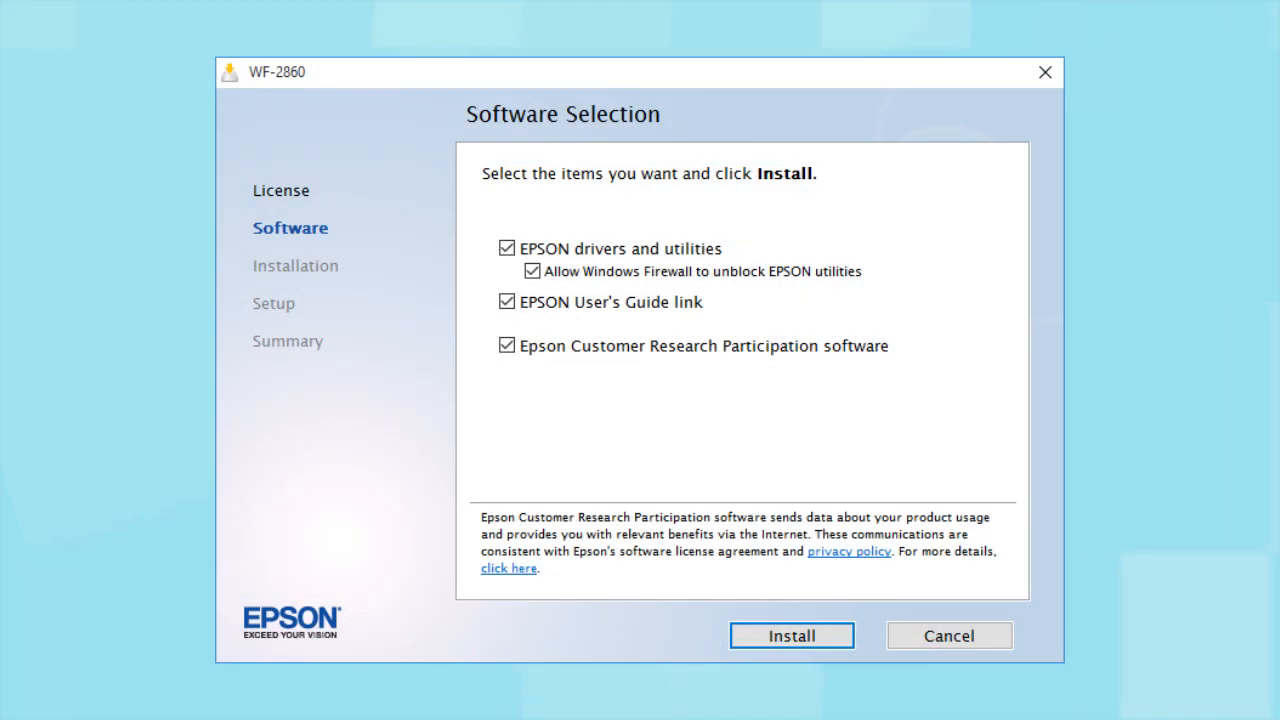
Install the checked Epson software items from the Software Selection screen
left_click(790, 636)
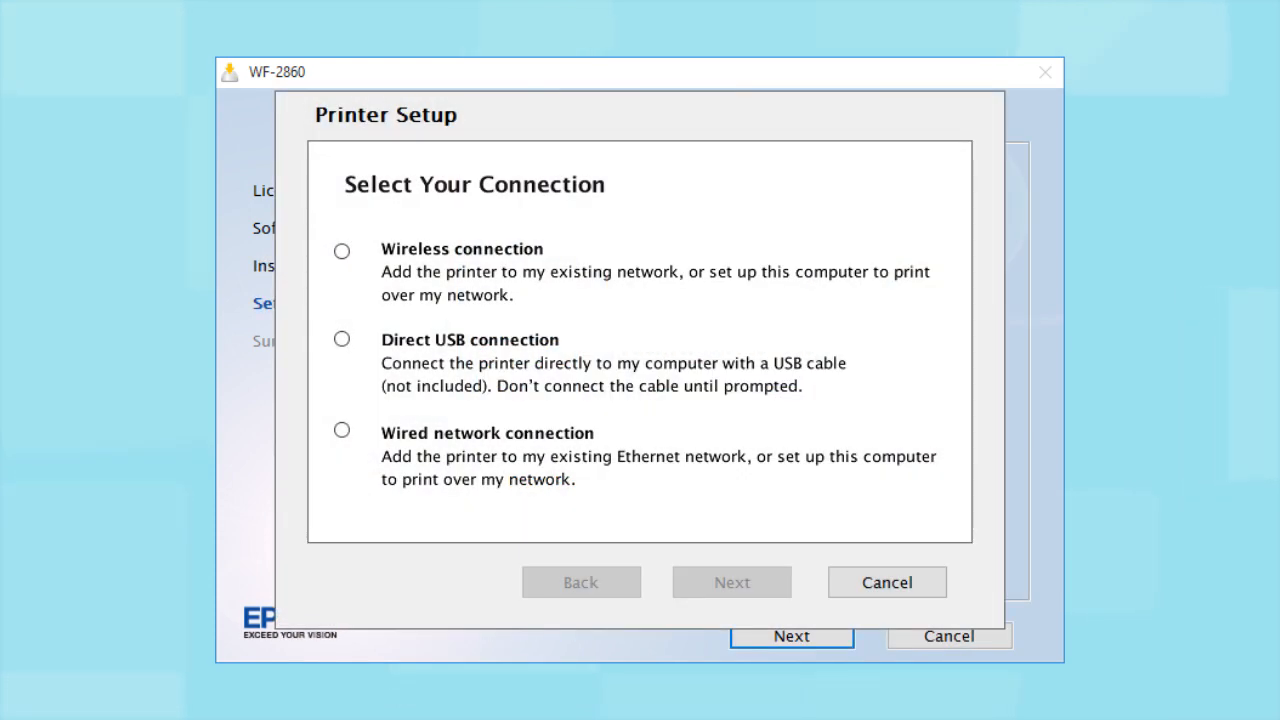
Choose Wireless connection and 'Set up printer for the first time', reaching the Wi-Fi Auto Connect question
left_click(342, 252)
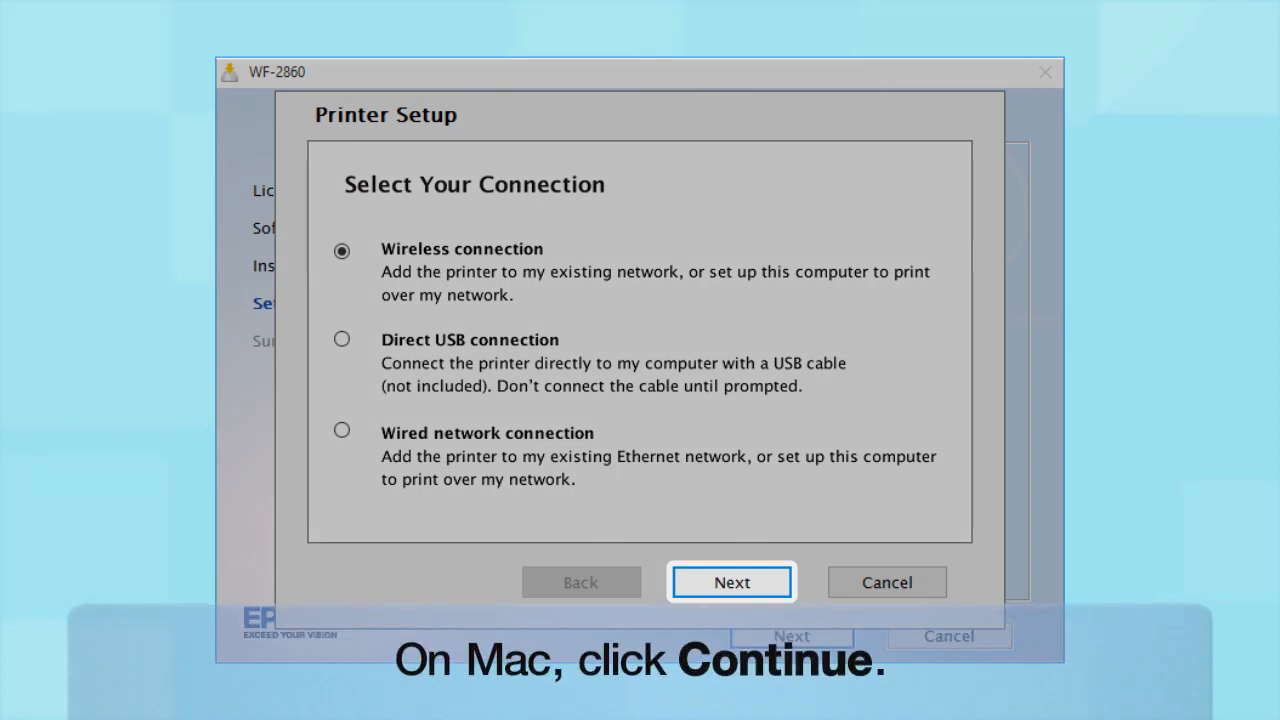
left_click(732, 582)
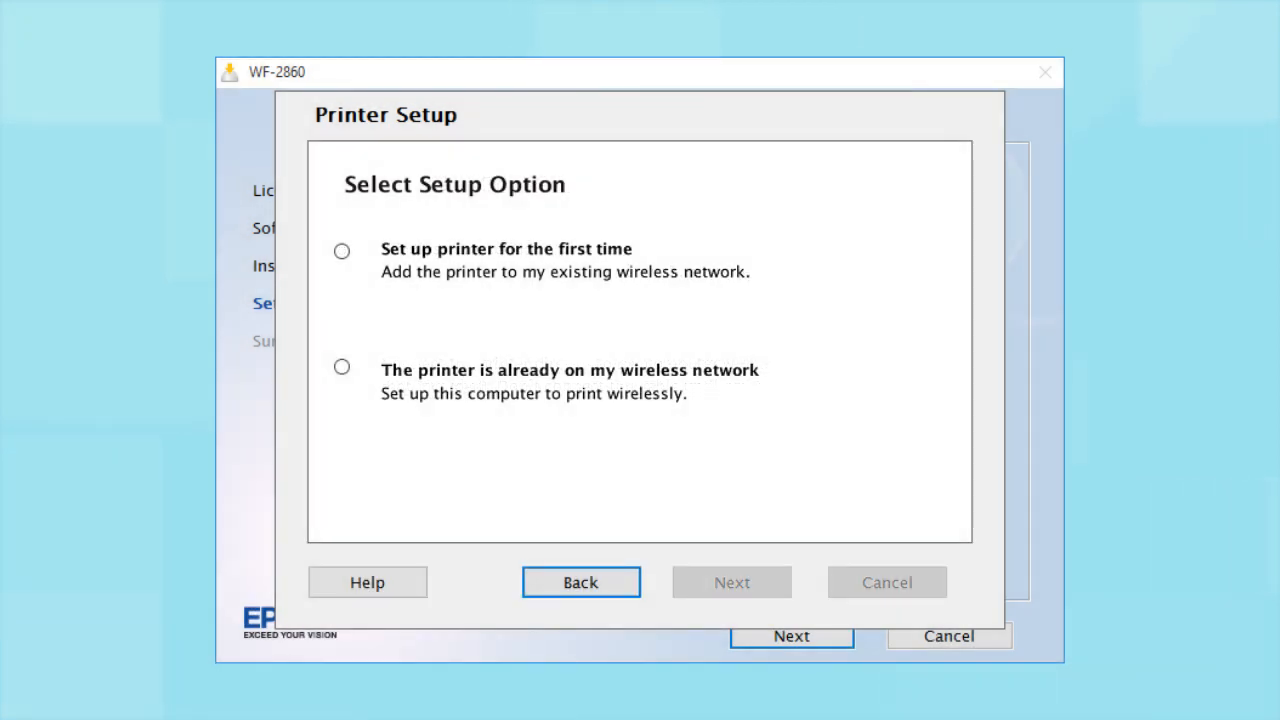
left_click(342, 252)
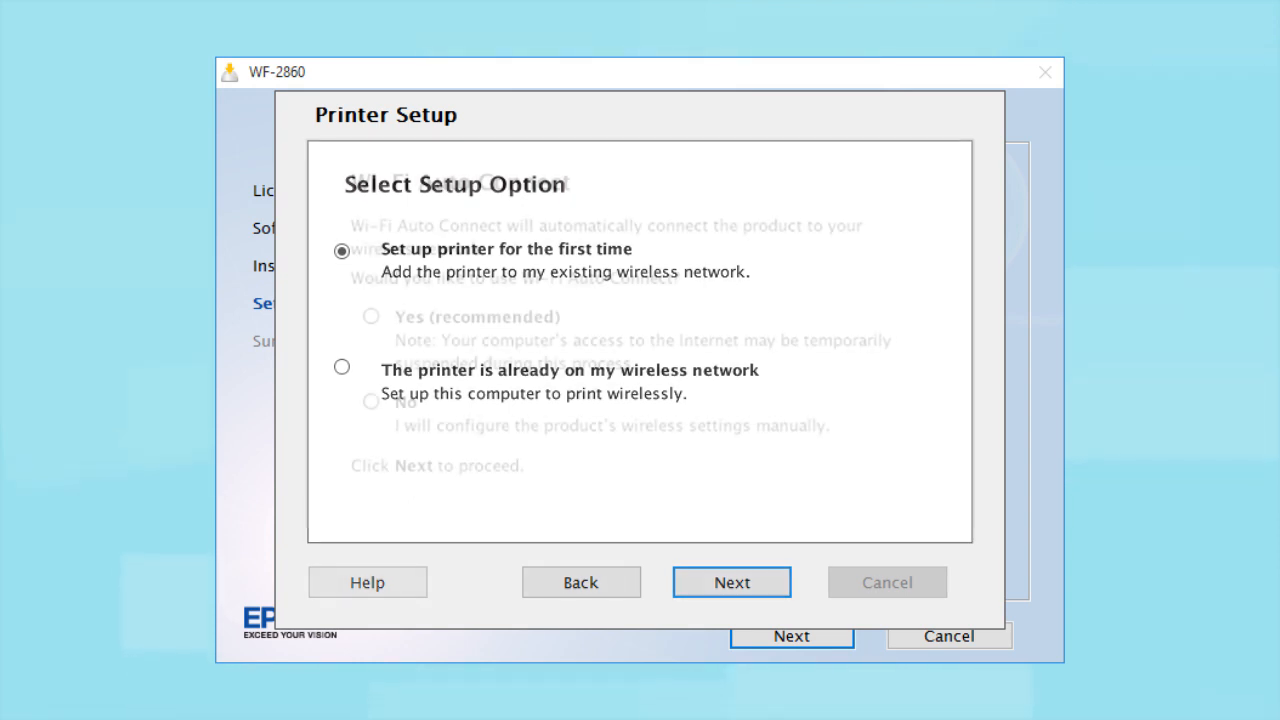
left_click(732, 582)
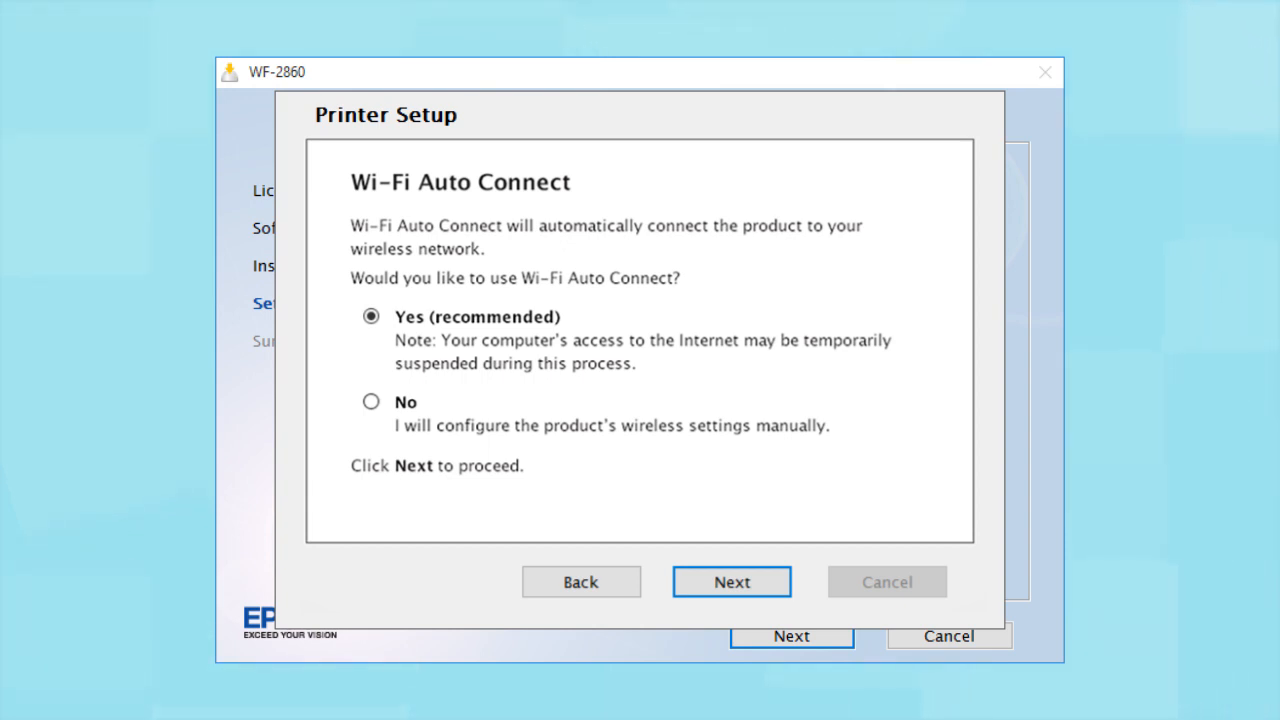
Accept Wi-Fi Auto Connect to reach 'Select a Wireless Network Setup Method'
left_click(732, 580)
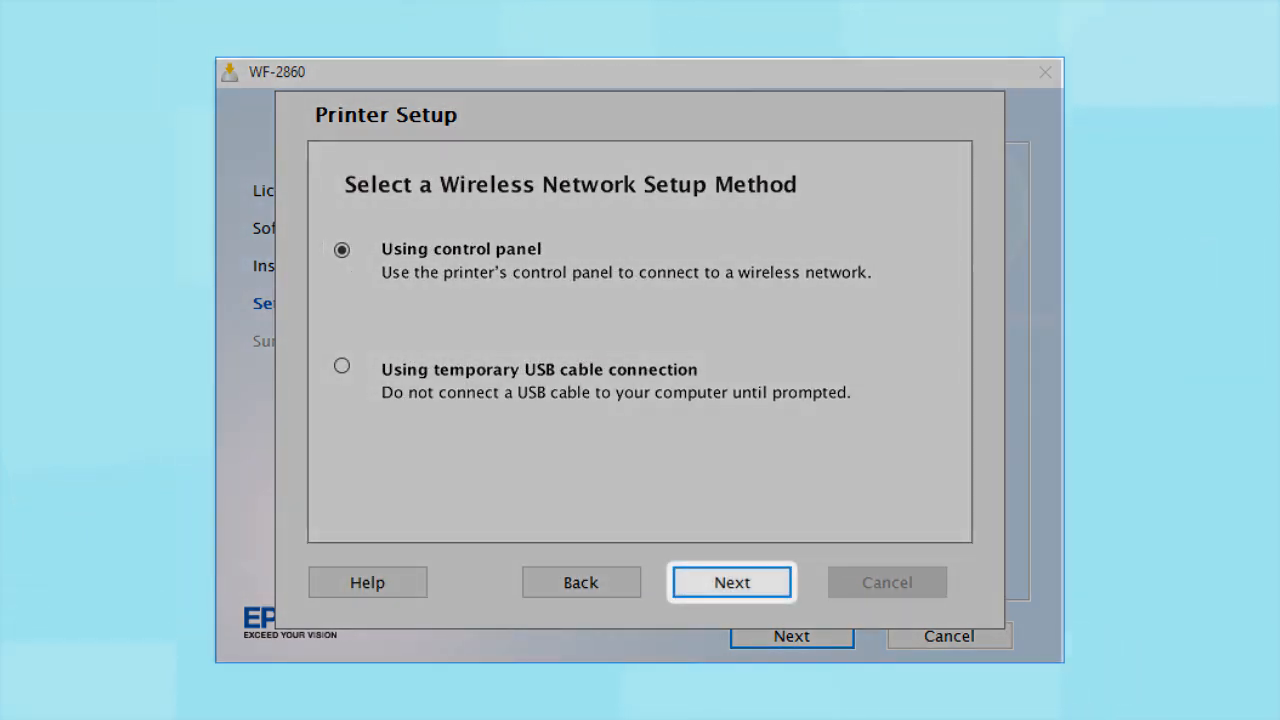
Keep 'Using control panel' setup, reveal the network password, and continue to the printer's home screen
left_click(732, 582)
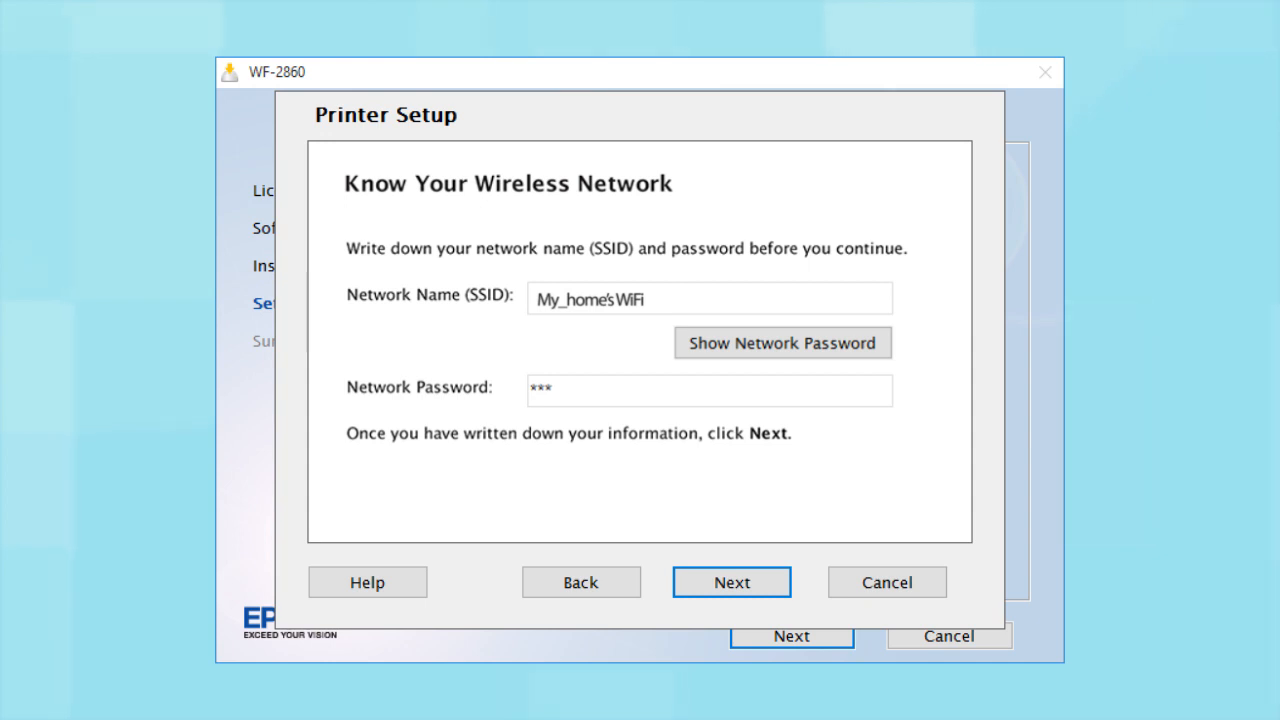
left_click(784, 342)
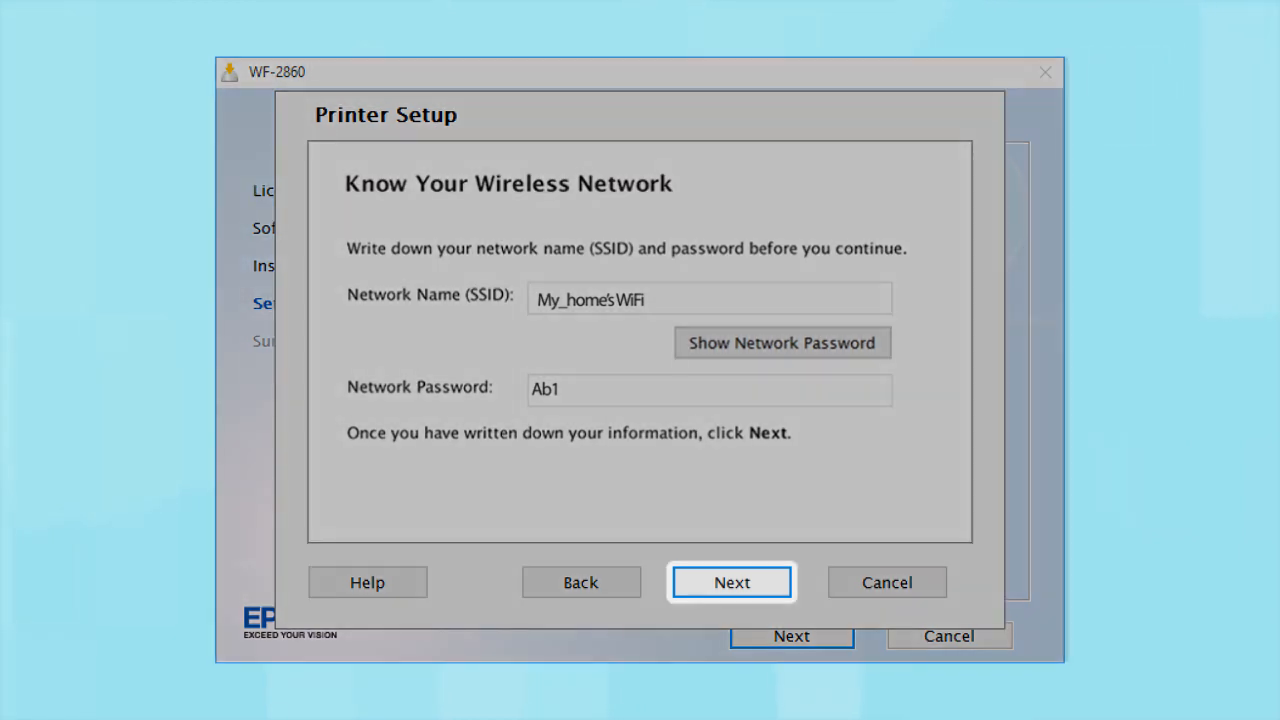
left_click(732, 582)
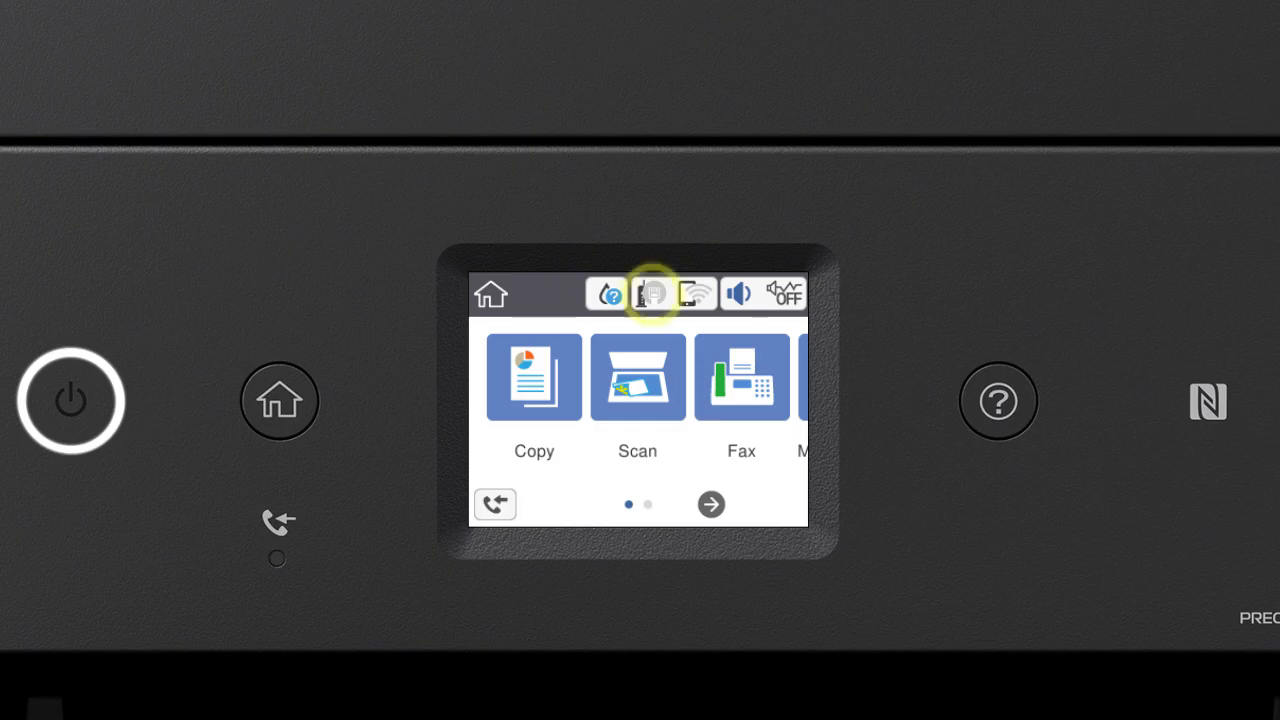
From the panel's network icon choose Wi-Fi (Recommended), Start Setup and Wi-Fi Setup Wizard to list access points
left_click(652, 292)
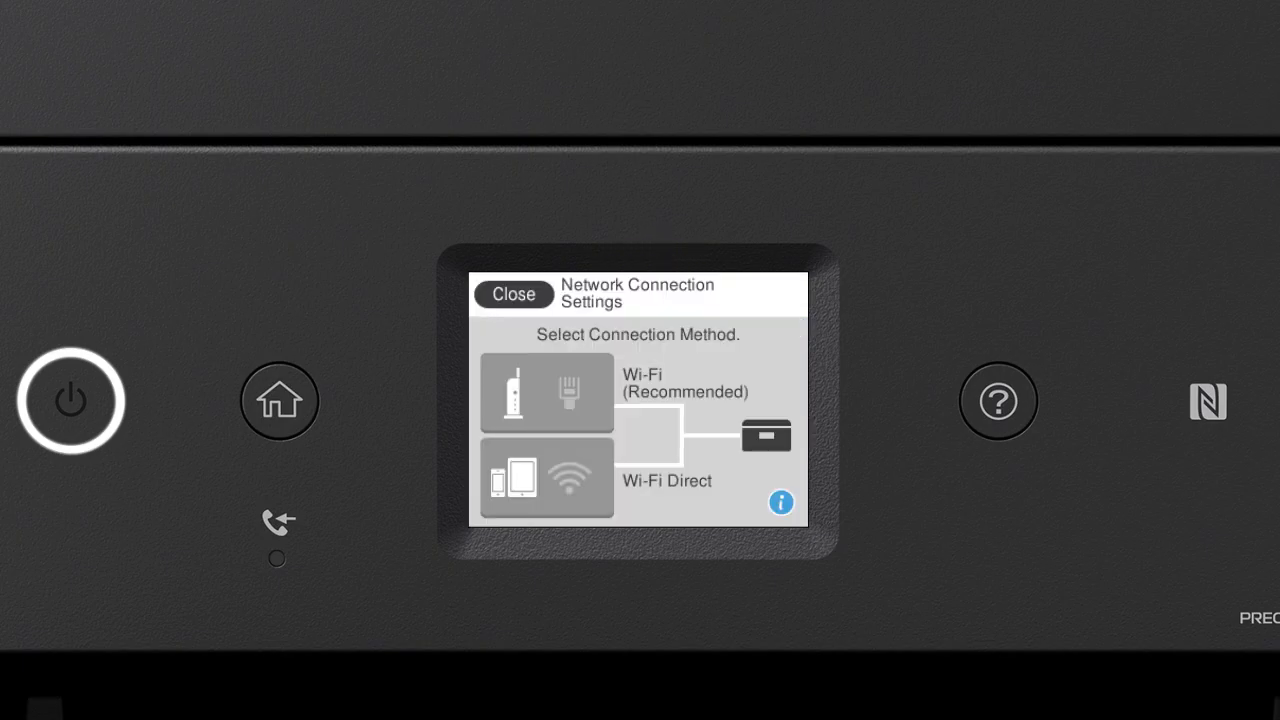
left_click(546, 392)
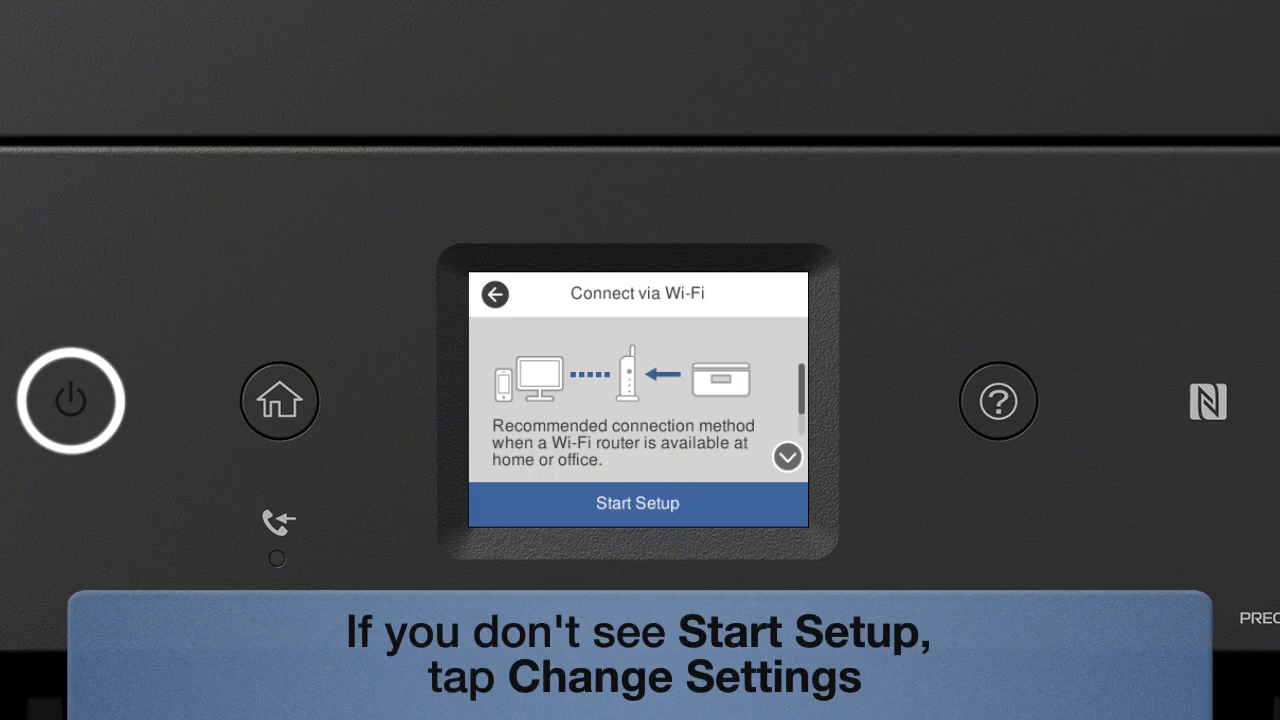
left_click(636, 504)
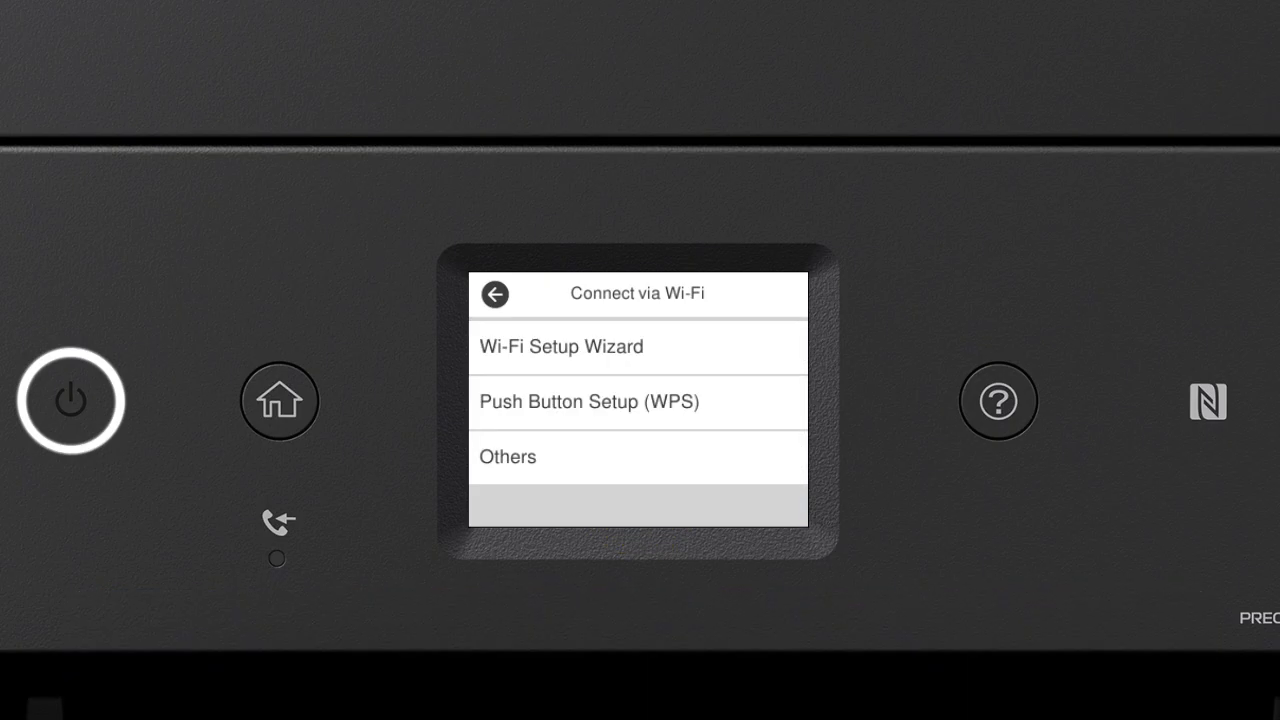
left_click(636, 348)
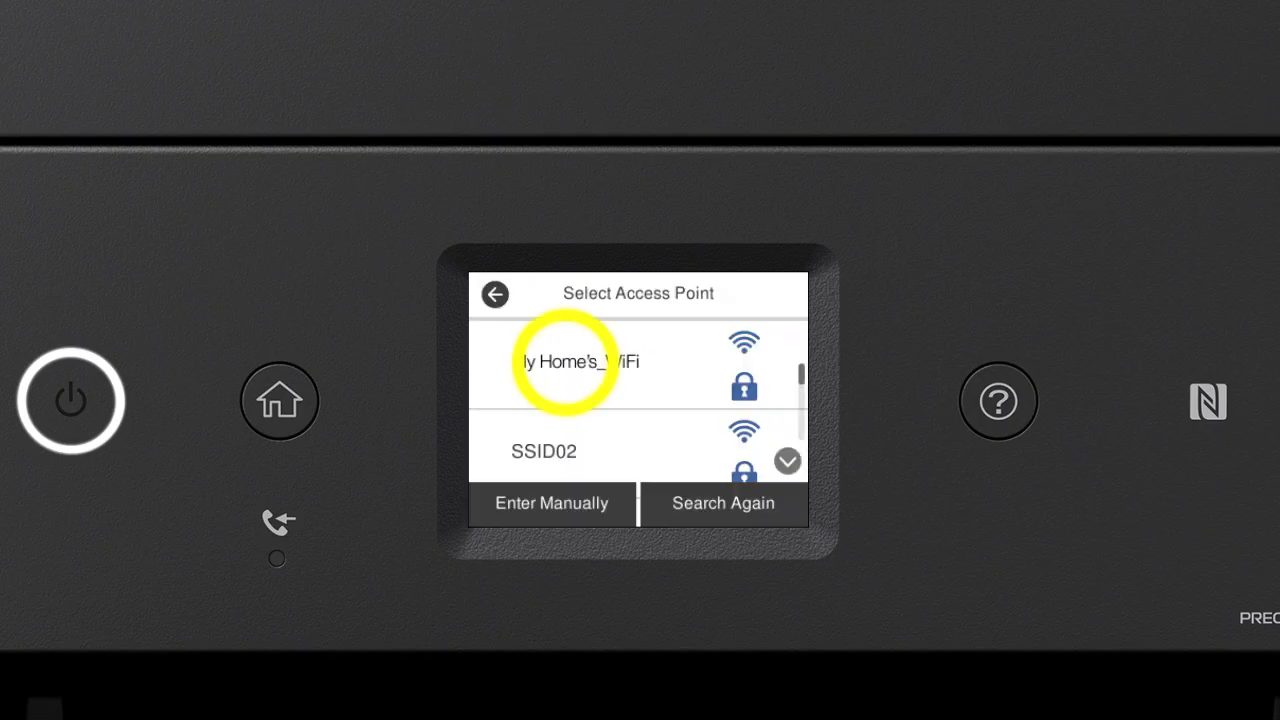
left_click(552, 504)
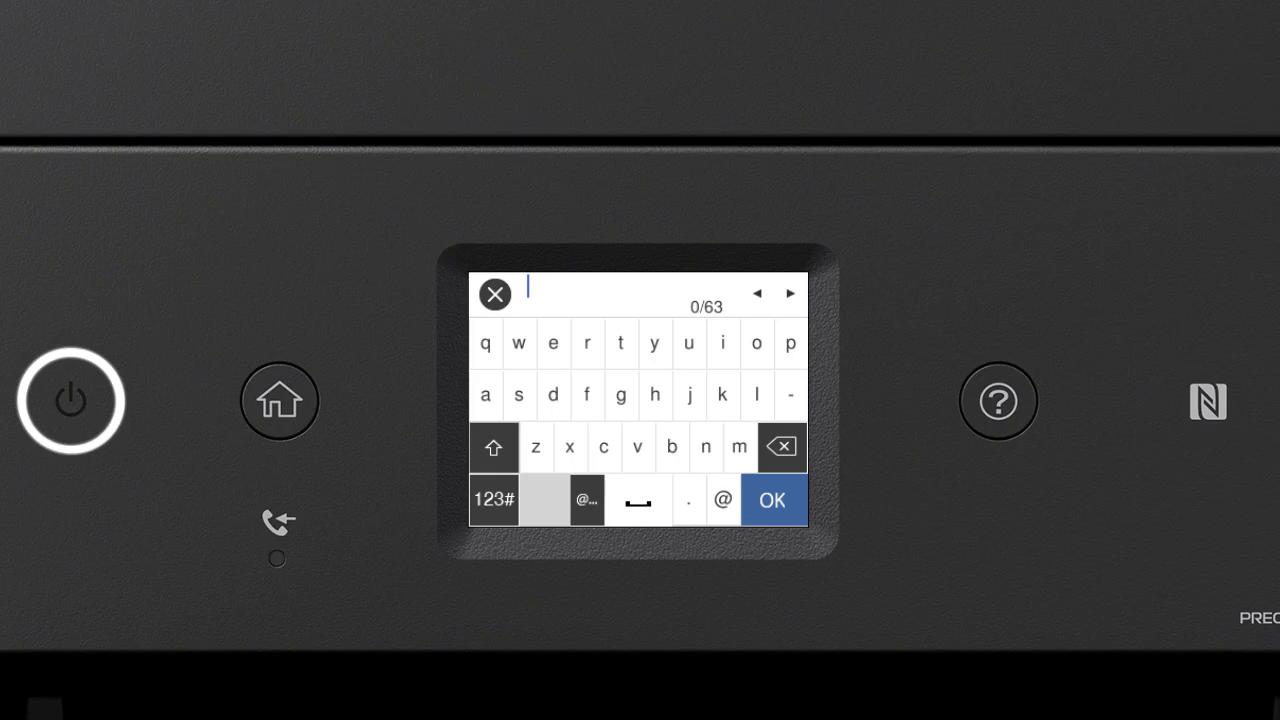
left_click(492, 448)
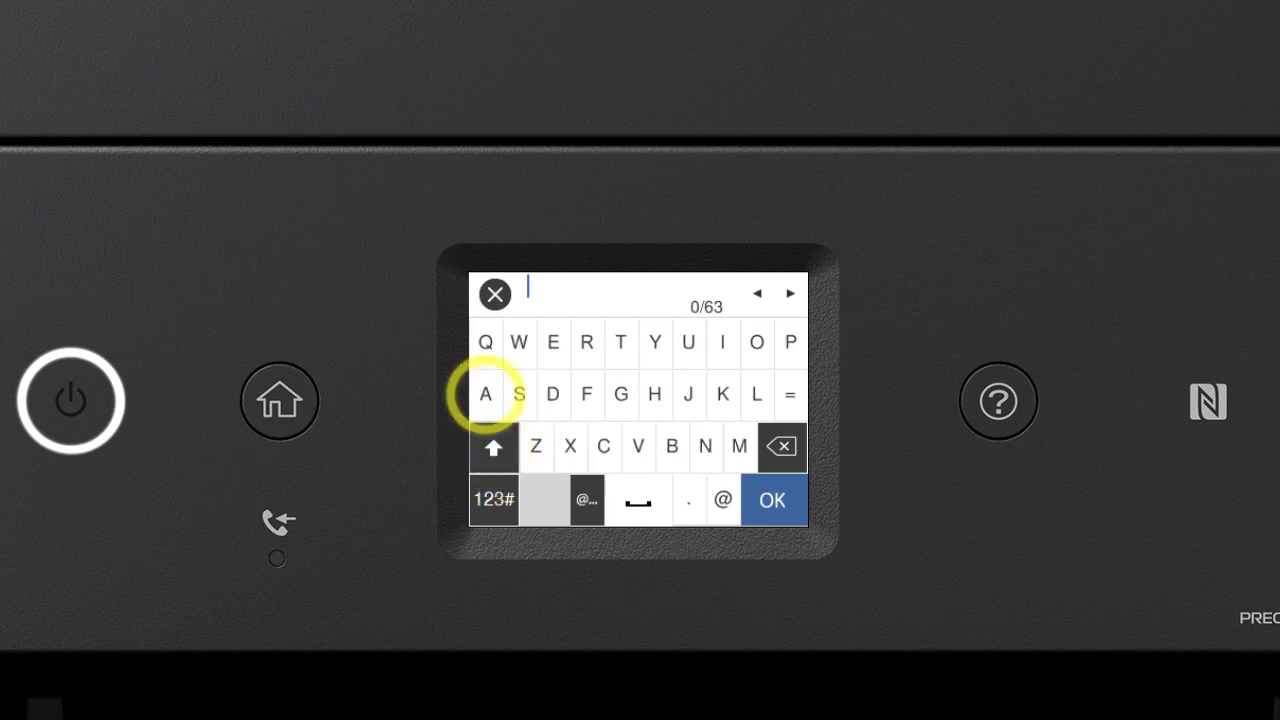
left_click(484, 394)
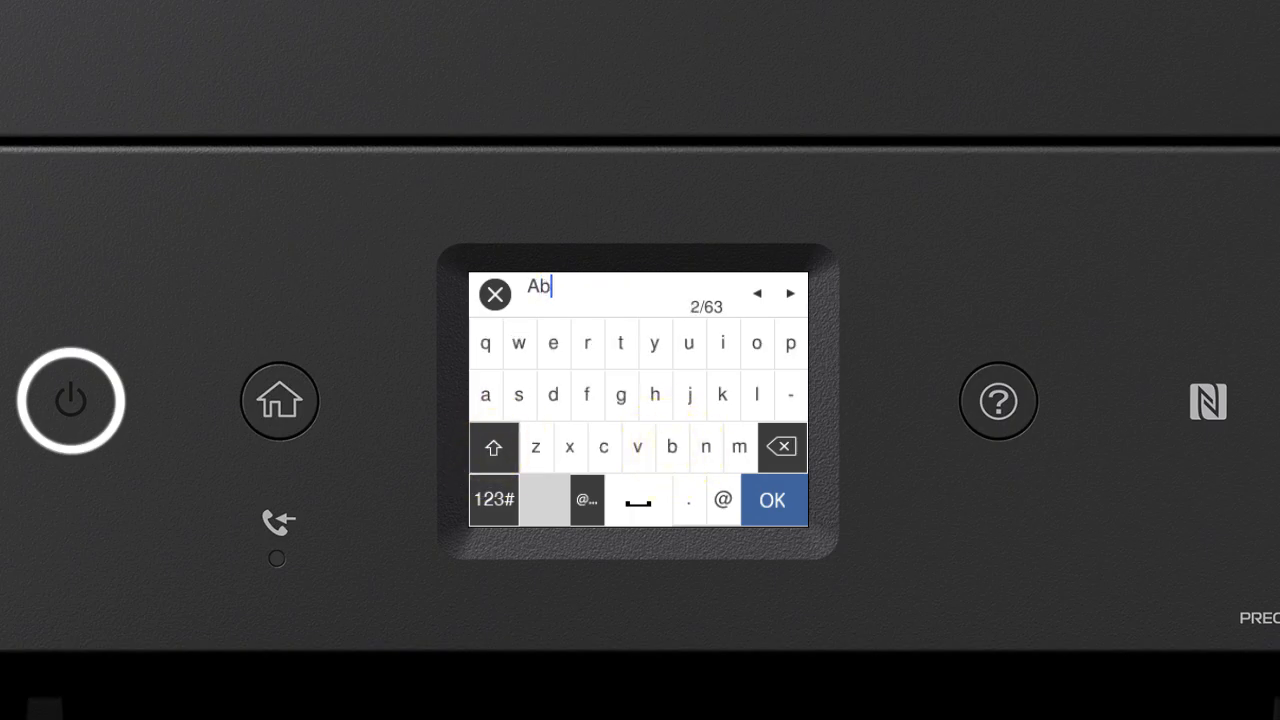
left_click(492, 500)
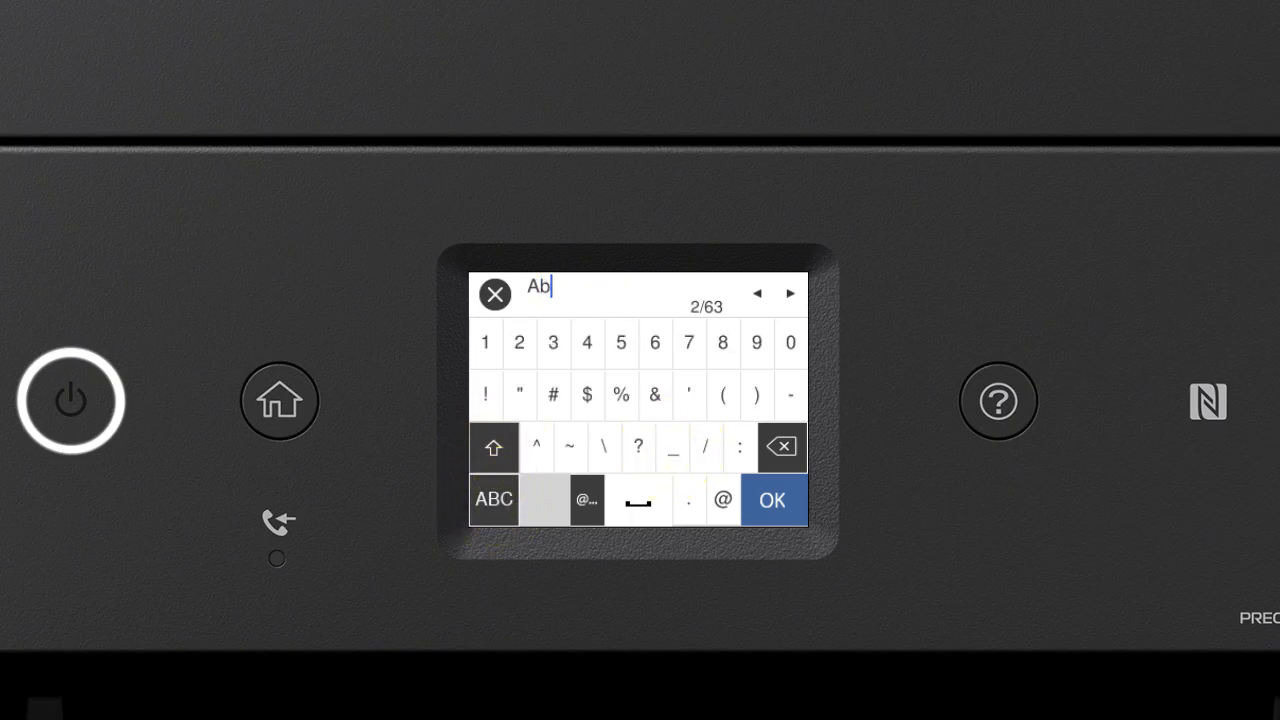
left_click(484, 342)
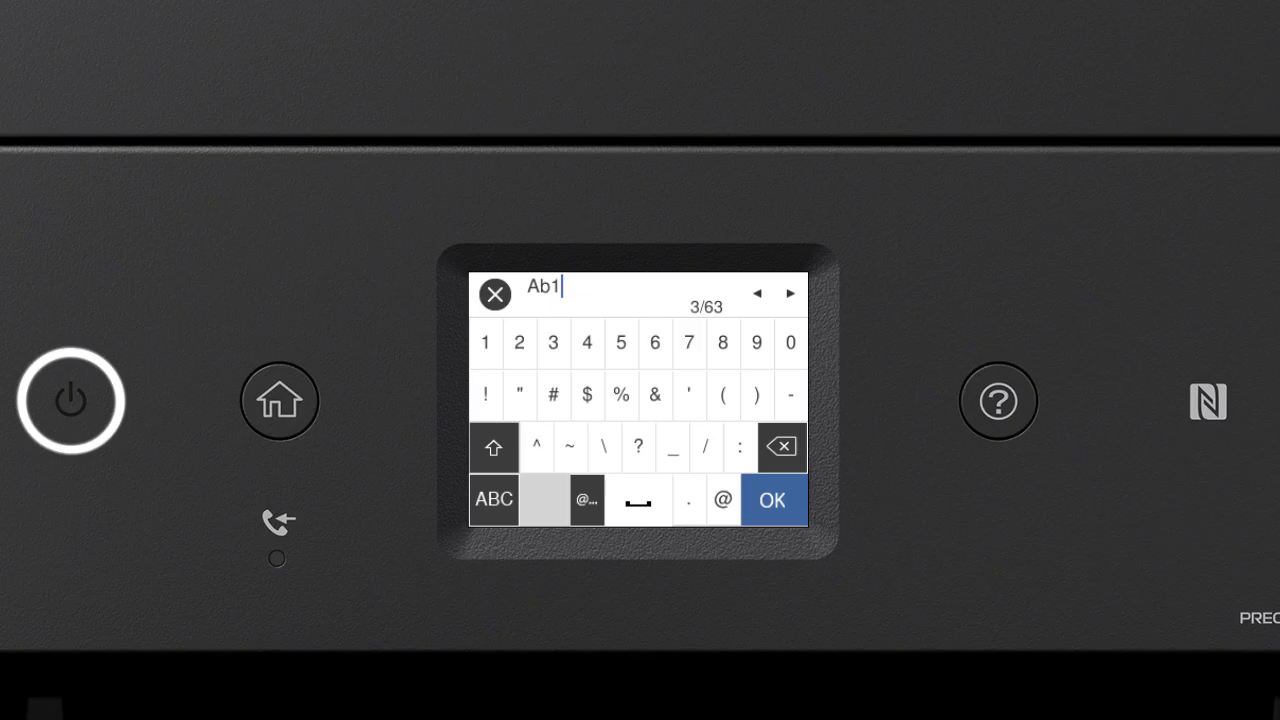
left_click(638, 500)
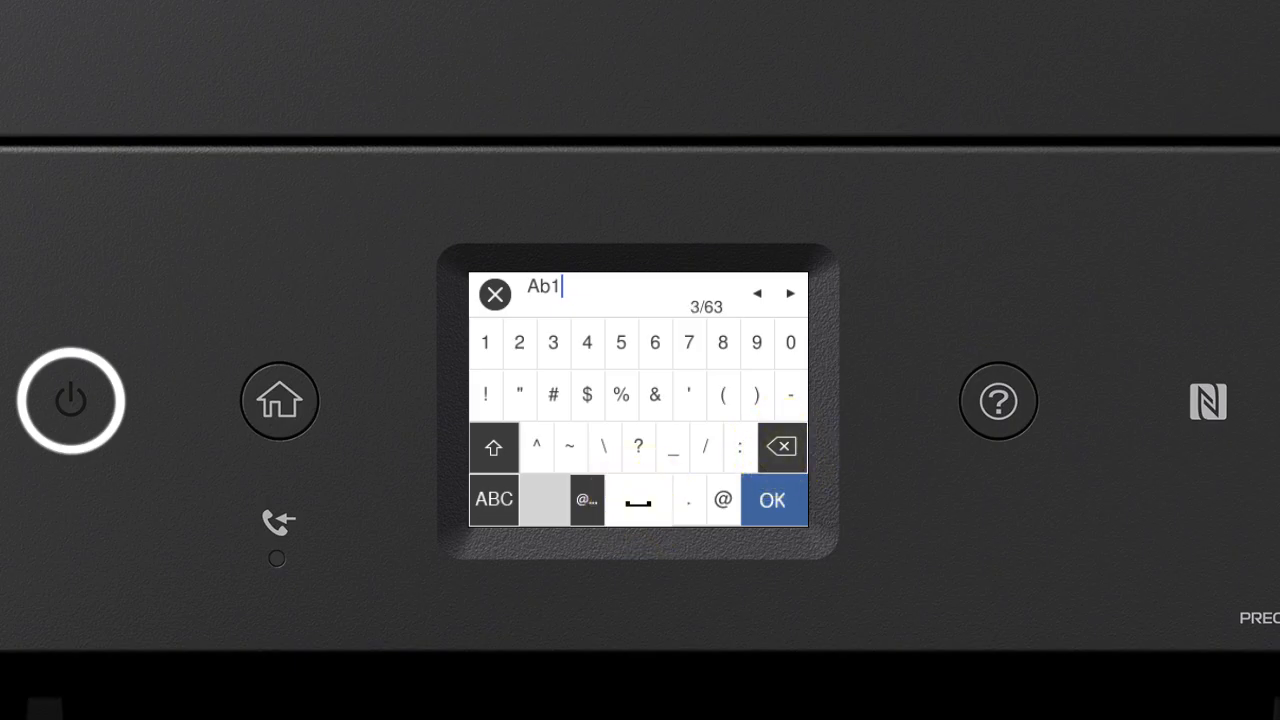
left_click(772, 500)
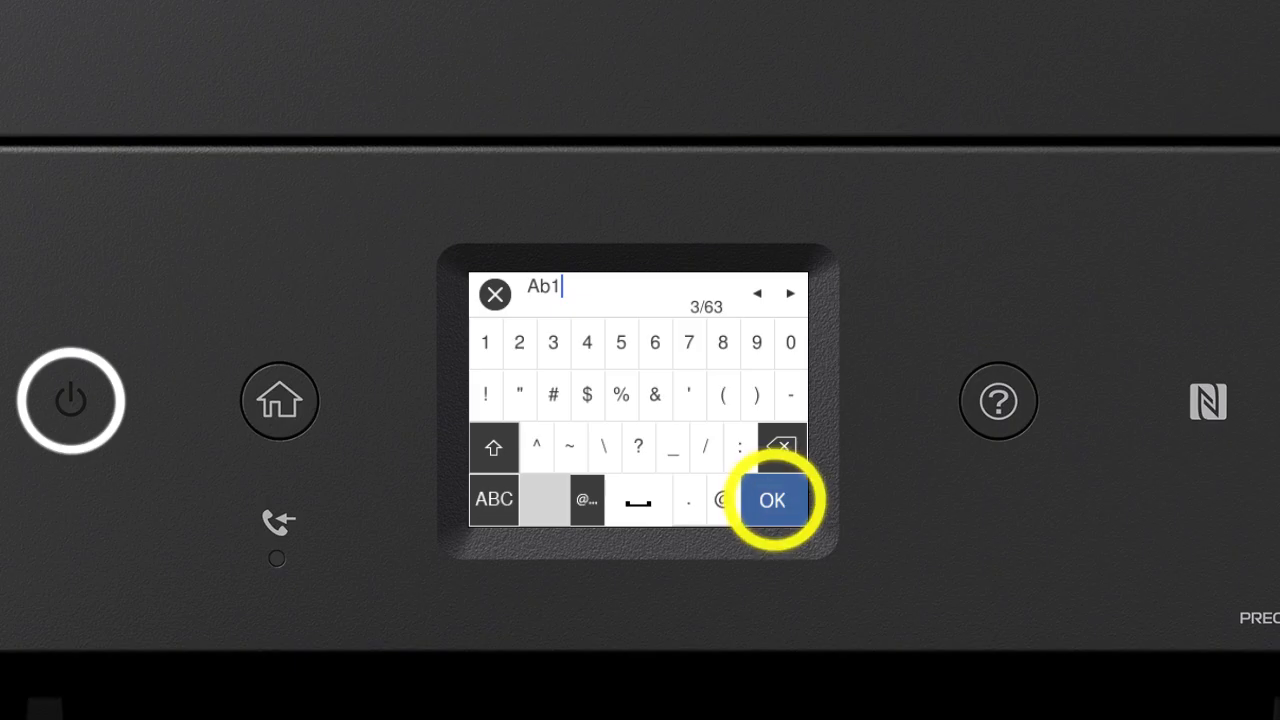
Confirm the password with OK and Start Setup to join the printer to the home Wi-Fi
left_click(772, 500)
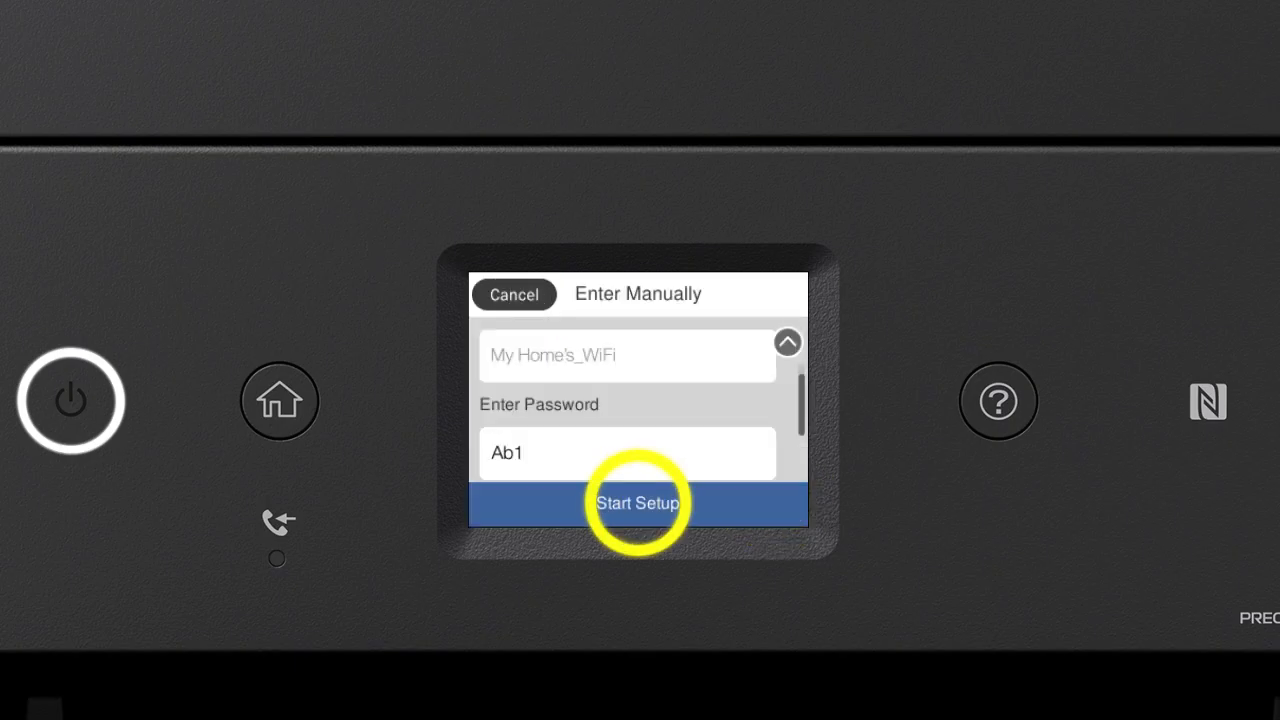
left_click(638, 504)
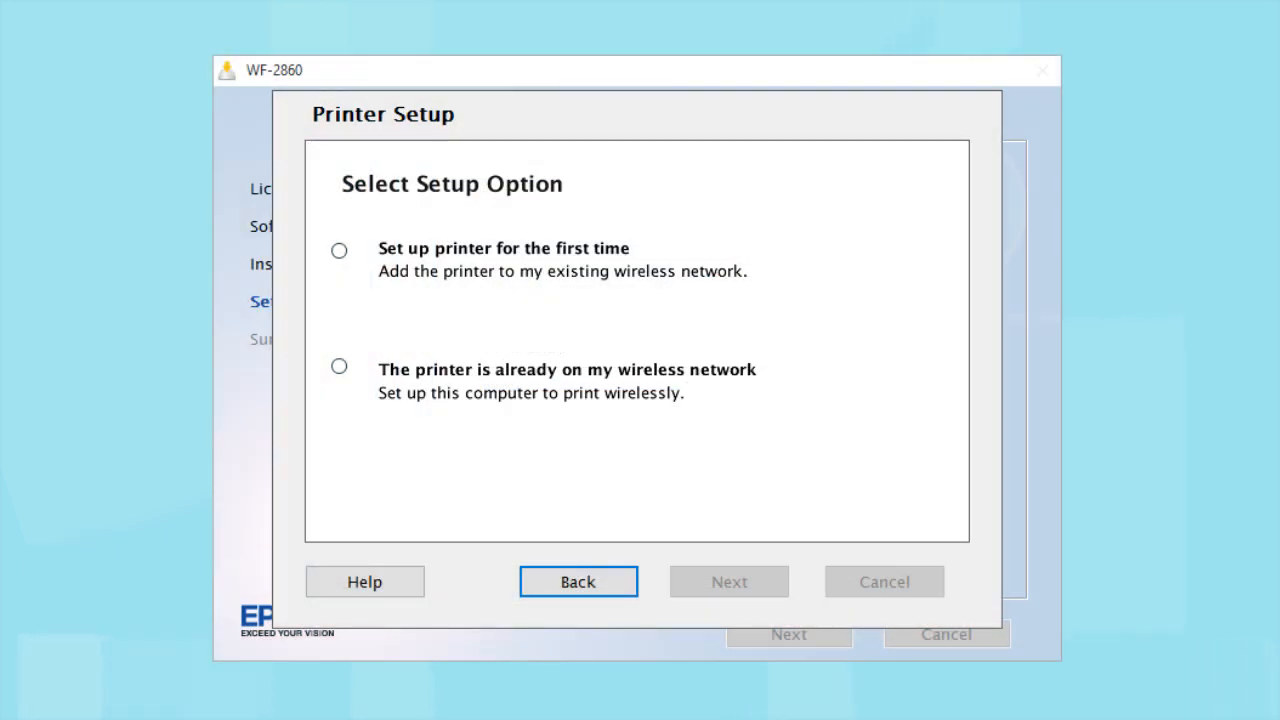
Select 'The printer is already on my wireless network' in the installer
left_click(340, 366)
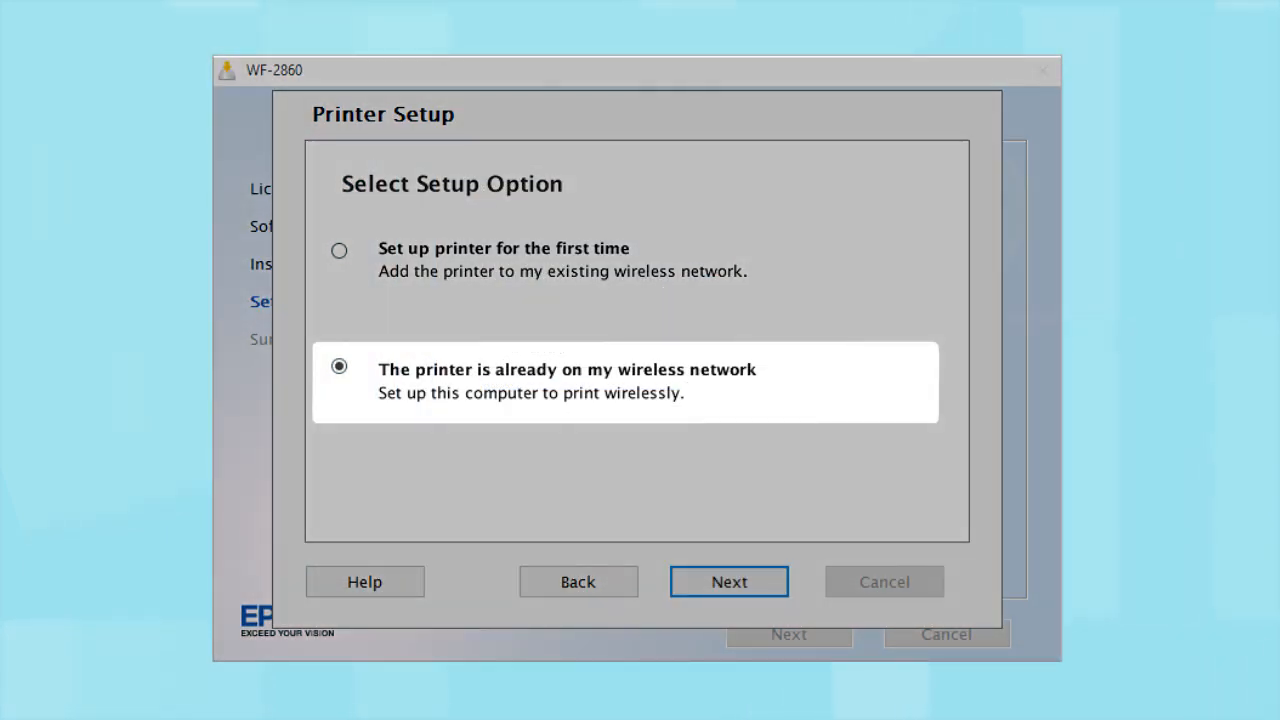